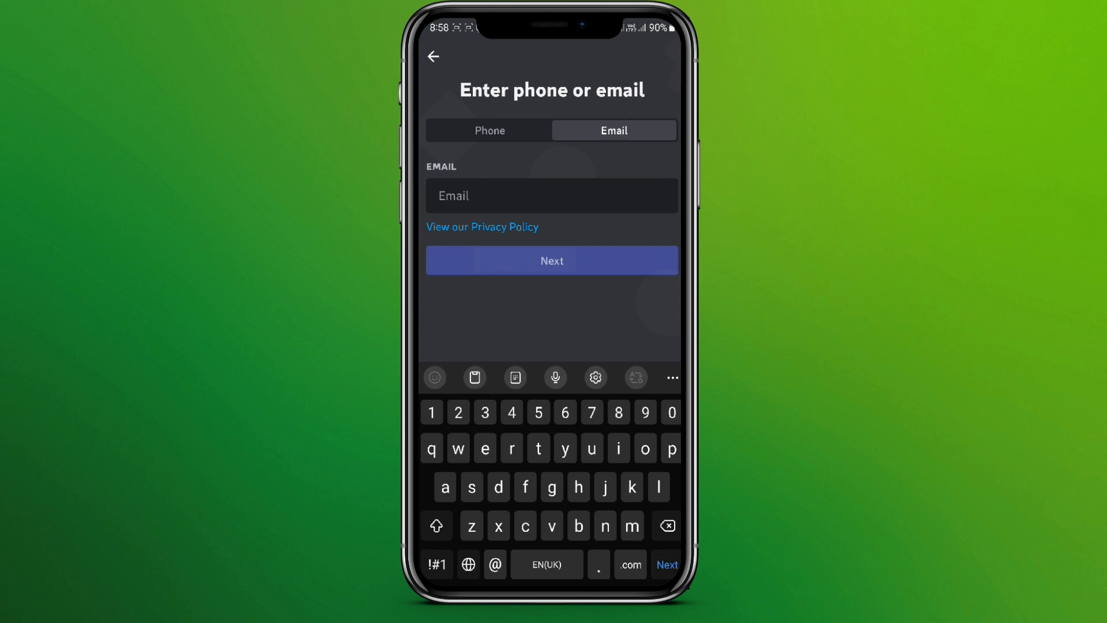
Submit the sign-up email and enter 'Kasari' as the display name
{"action": "left_click", "coordinate": [553, 196]}
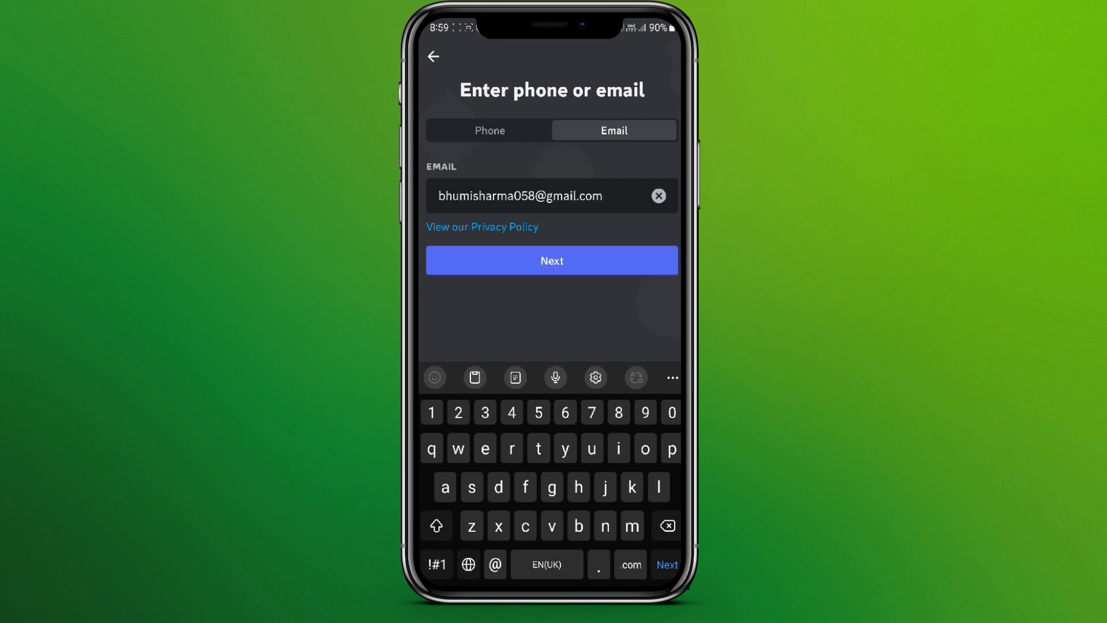
{"action": "left_click", "coordinate": [551, 260]}
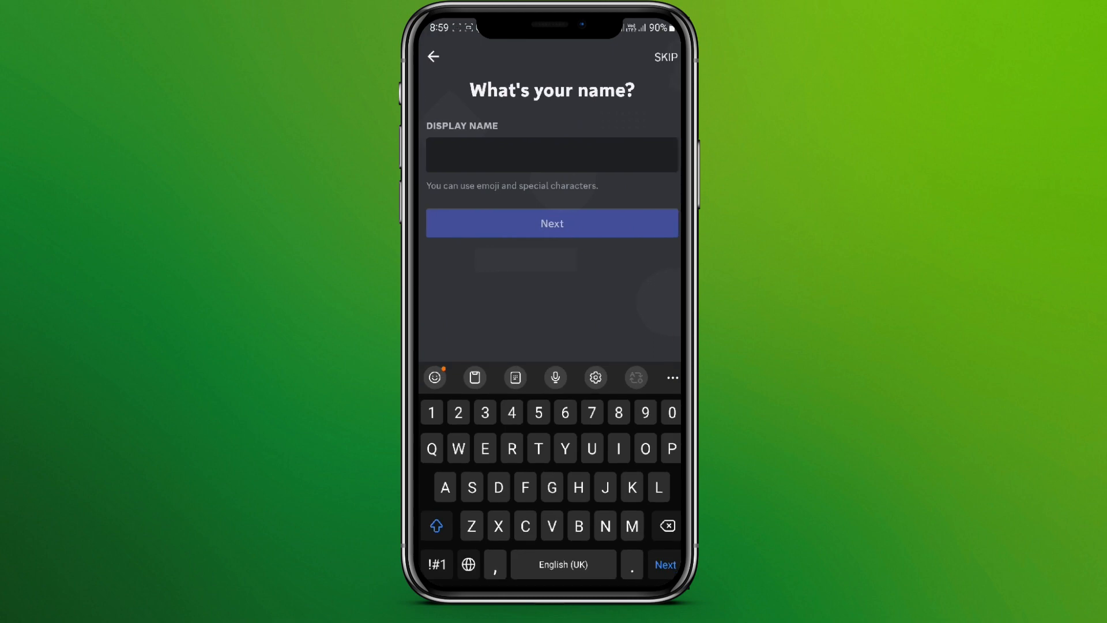
{"action": "left_click", "coordinate": [551, 154]}
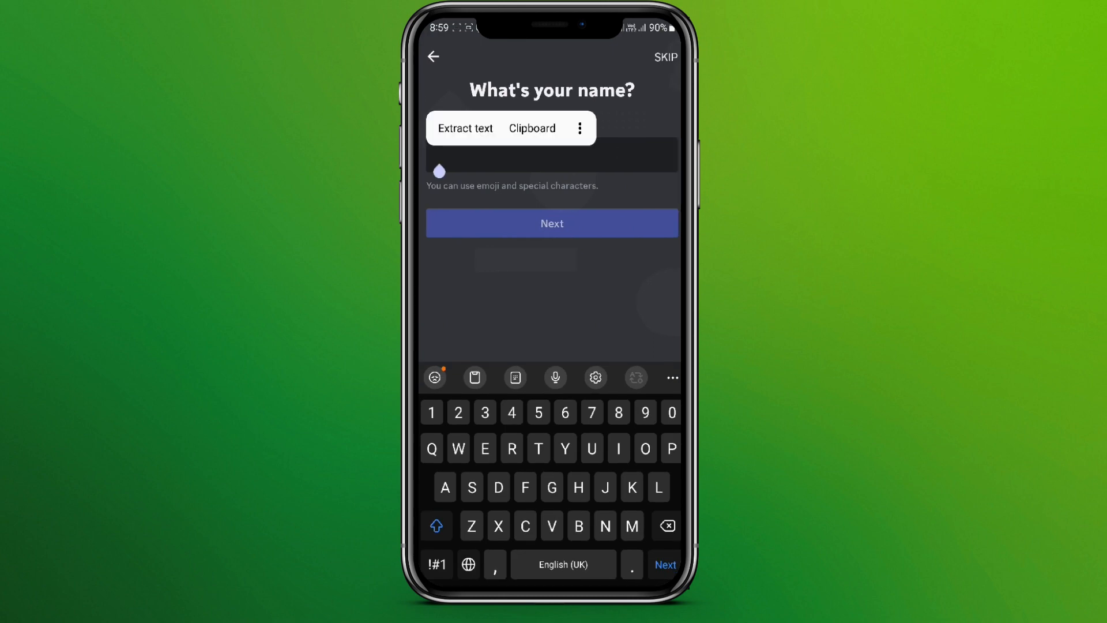
{"action": "type", "text": "Kasari"}
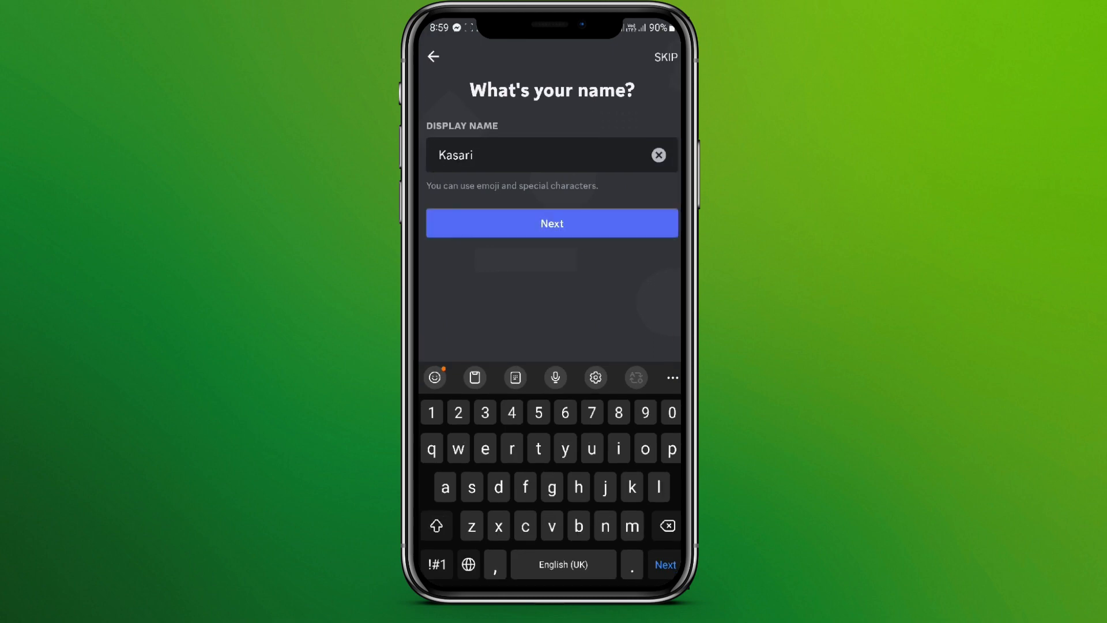
Continue past the display name and submit the username and password
{"action": "left_click", "coordinate": [552, 223]}
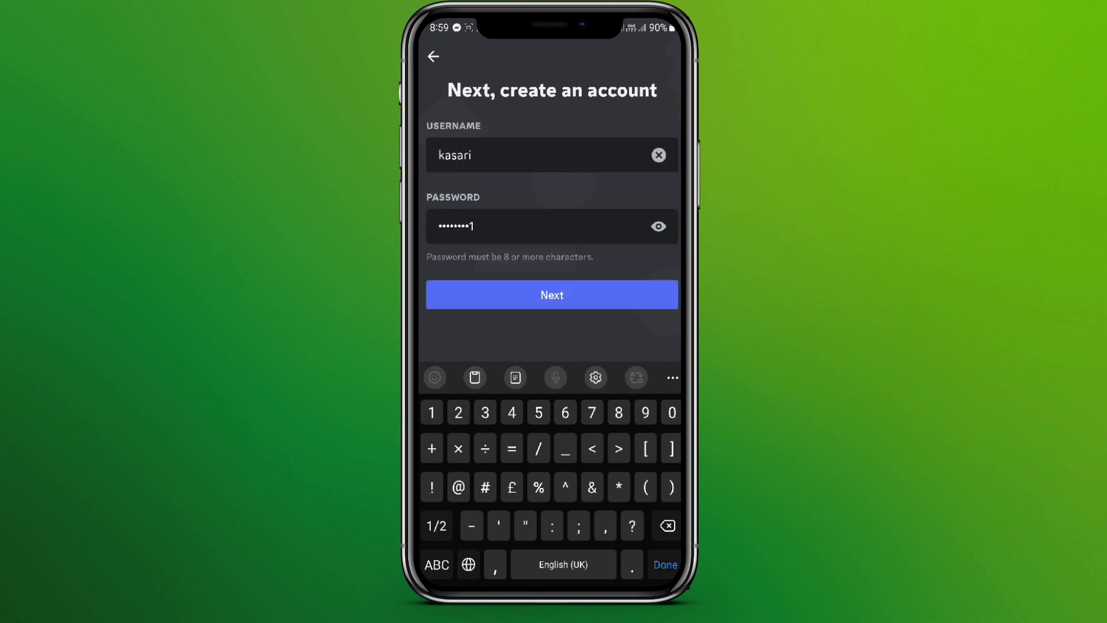
{"action": "left_click", "coordinate": [552, 294]}
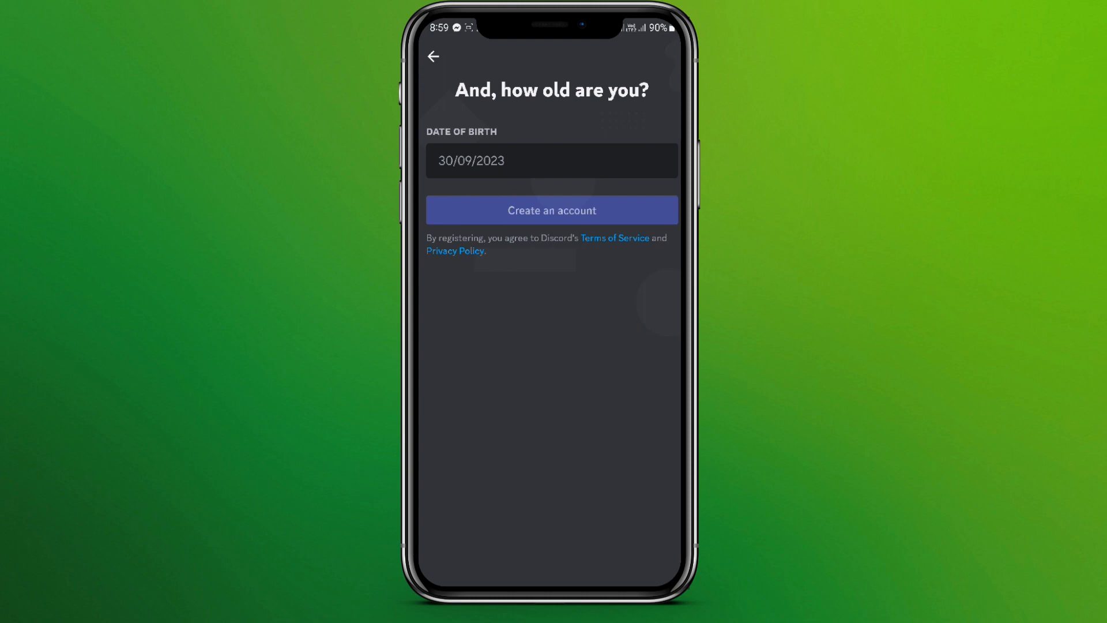
Choose 25 January 2001 as the birth date and create the account
{"action": "left_click", "coordinate": [551, 161]}
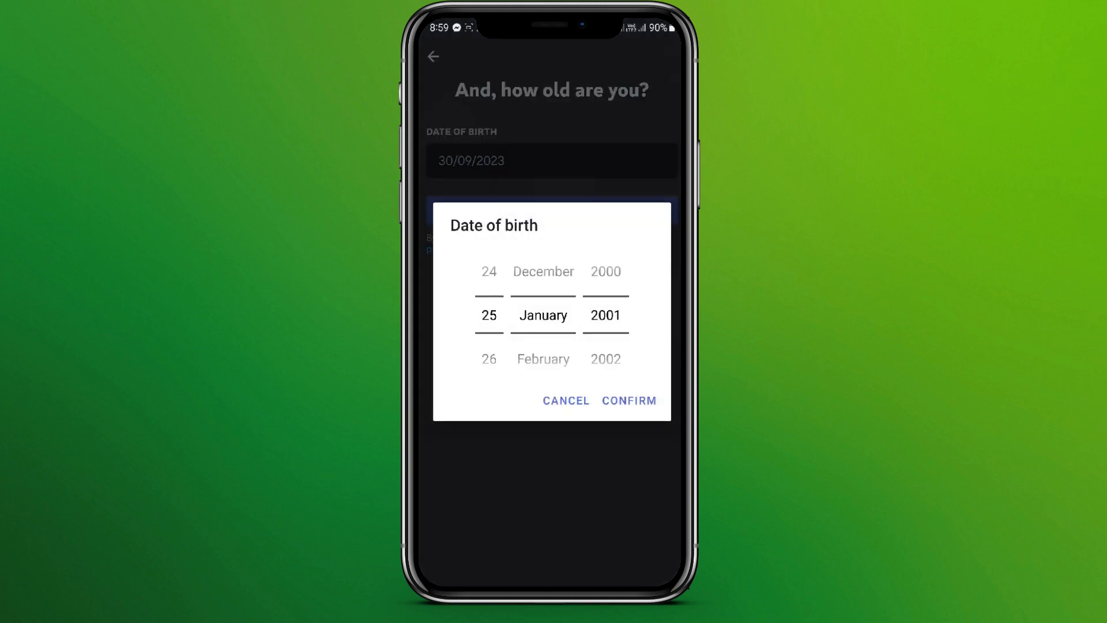
{"action": "left_click", "coordinate": [627, 400]}
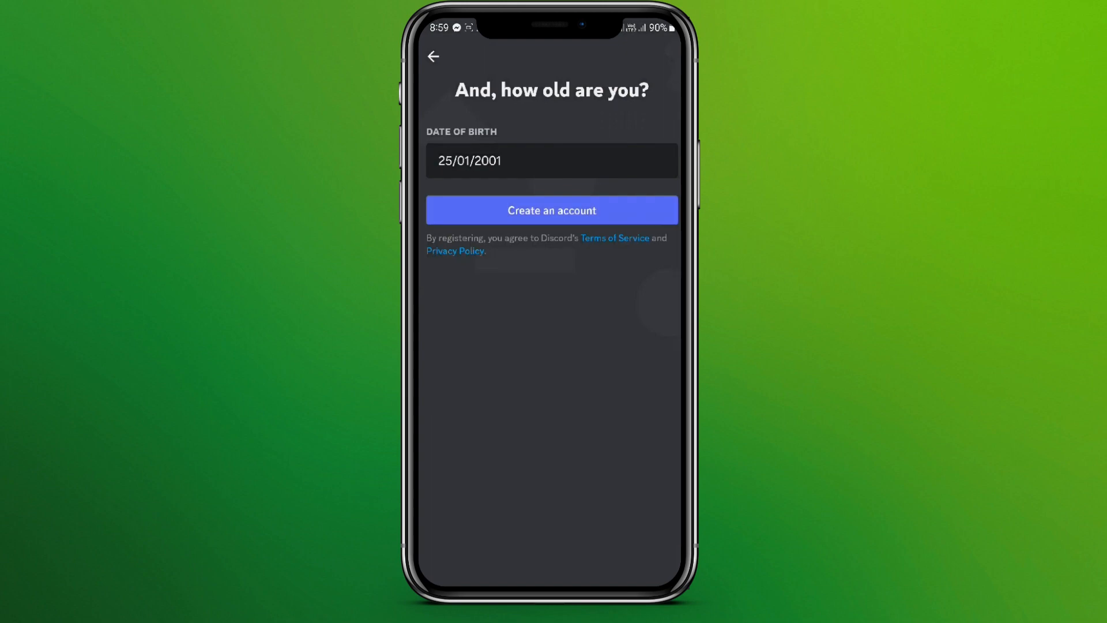
{"action": "left_click", "coordinate": [551, 210]}
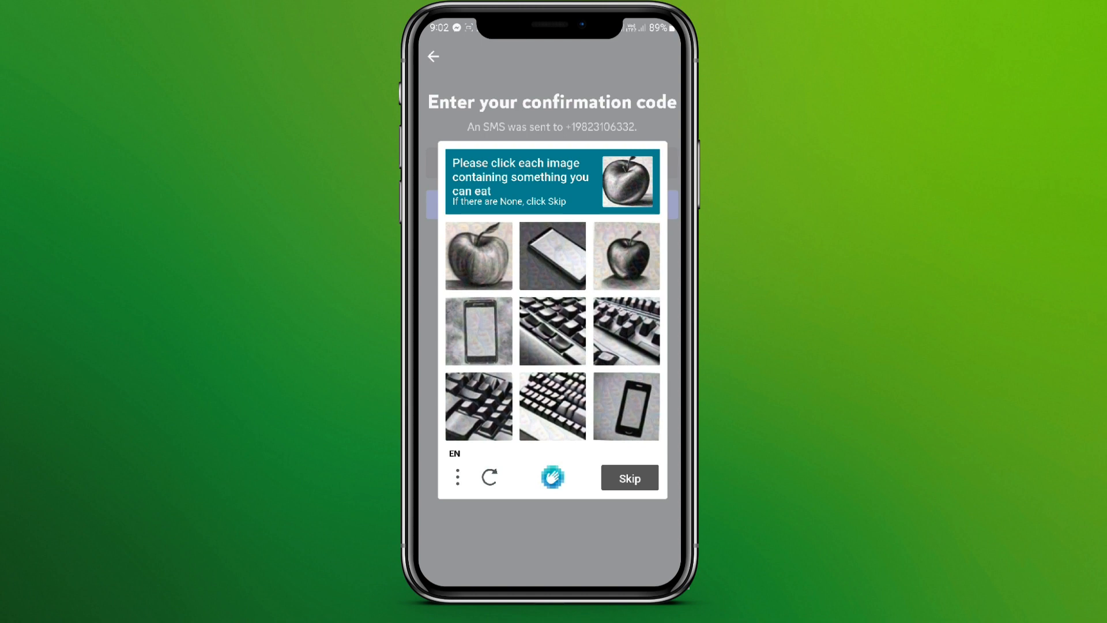
Select both apple images as edible and verify the captcha
{"action": "left_click", "coordinate": [477, 255]}
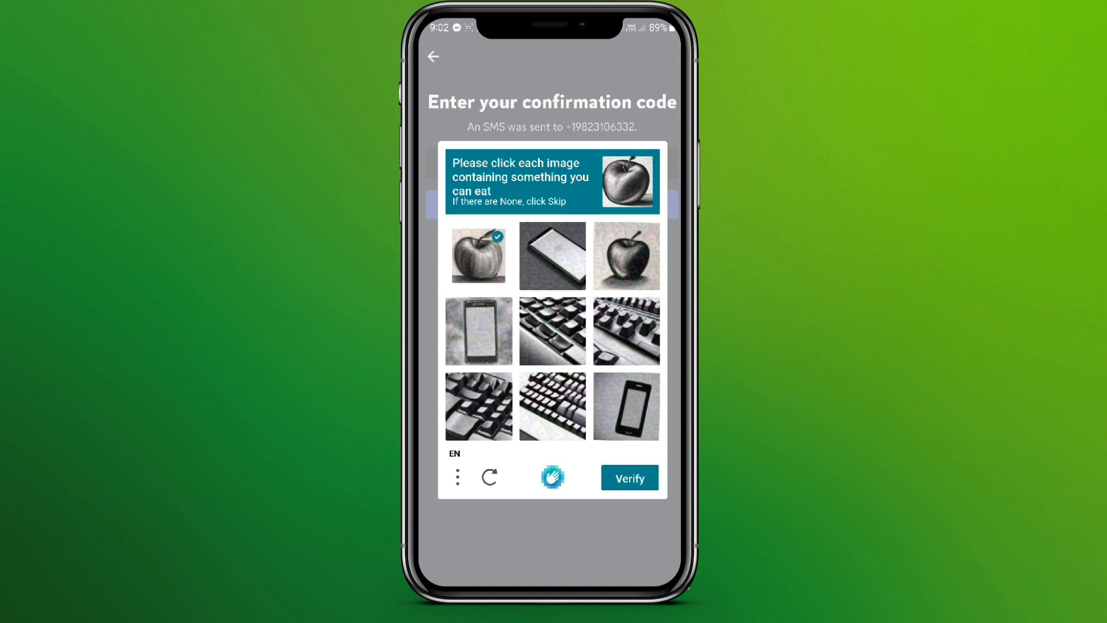
{"action": "left_click", "coordinate": [625, 254]}
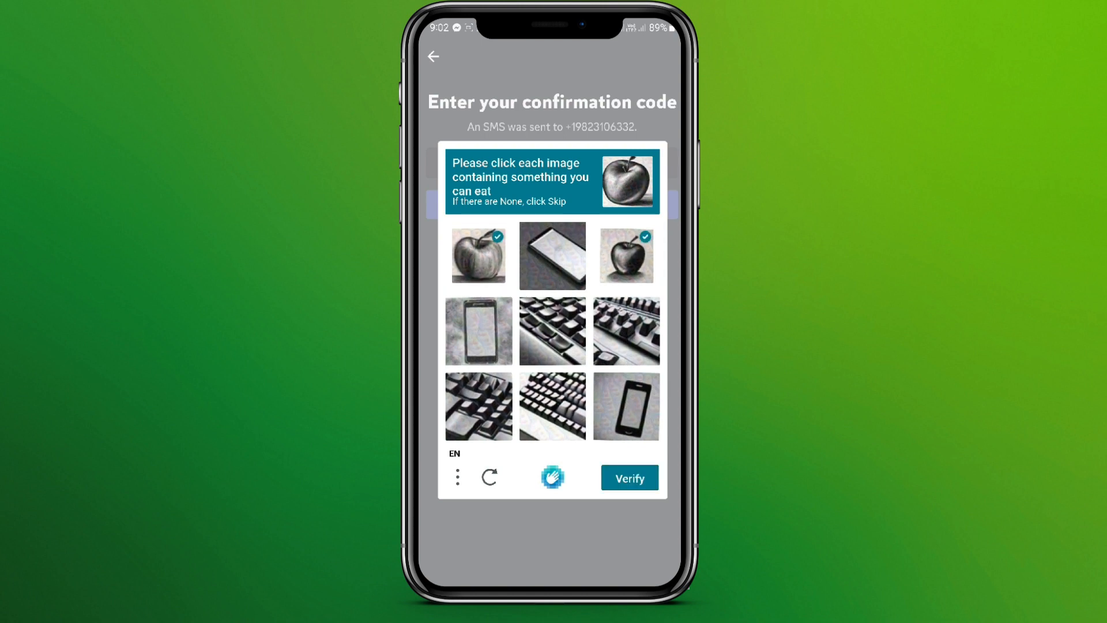
{"action": "left_click", "coordinate": [628, 478]}
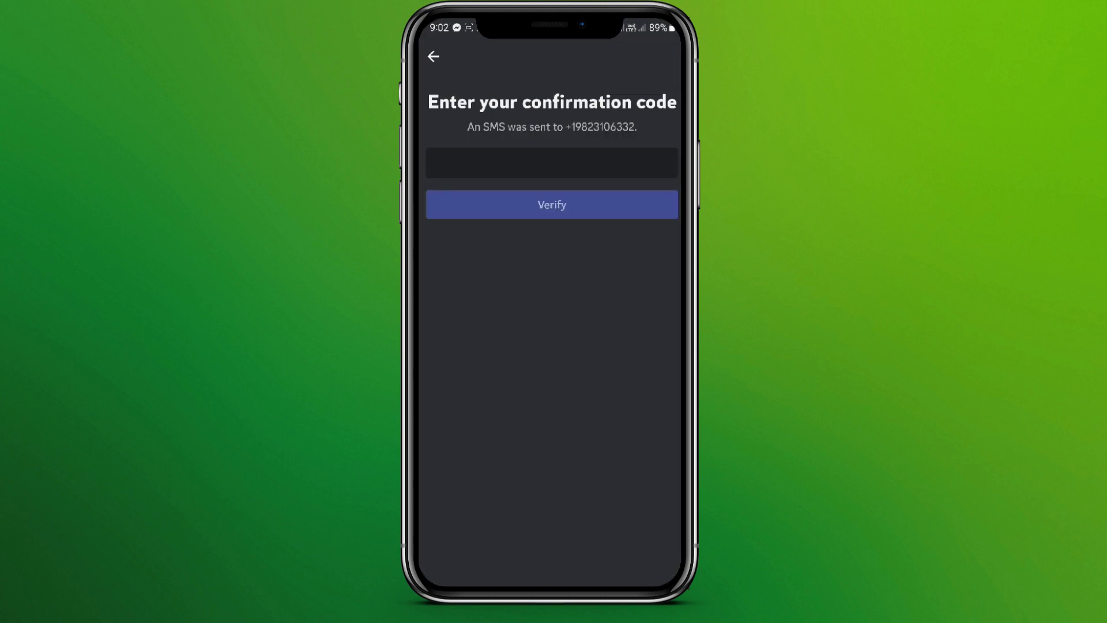
{"action": "left_click", "coordinate": [552, 163]}
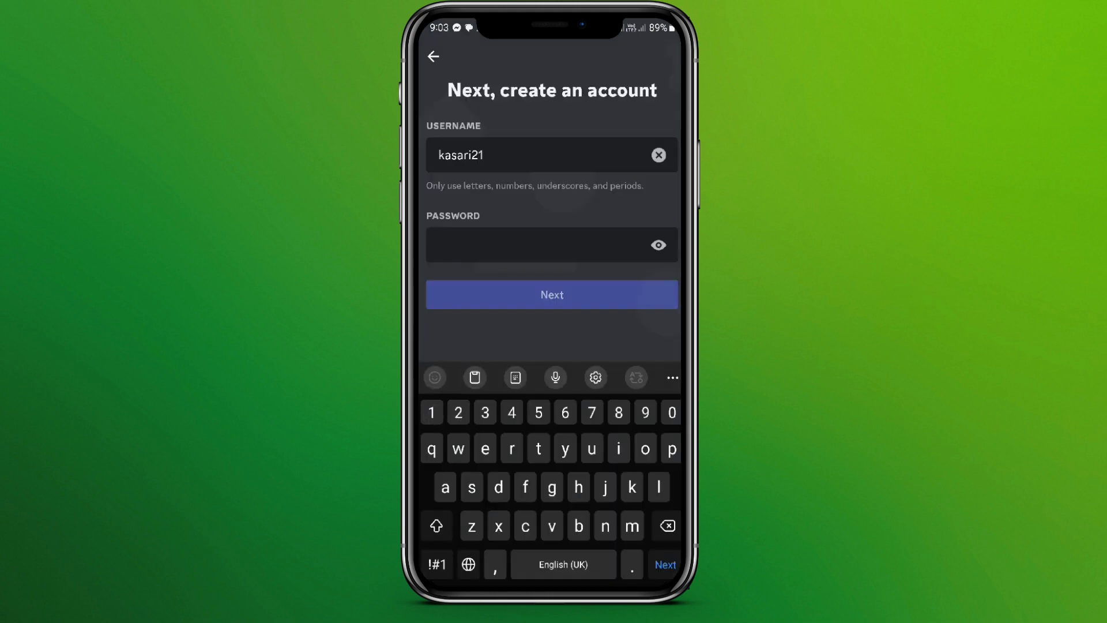
{"action": "left_click", "coordinate": [551, 244]}
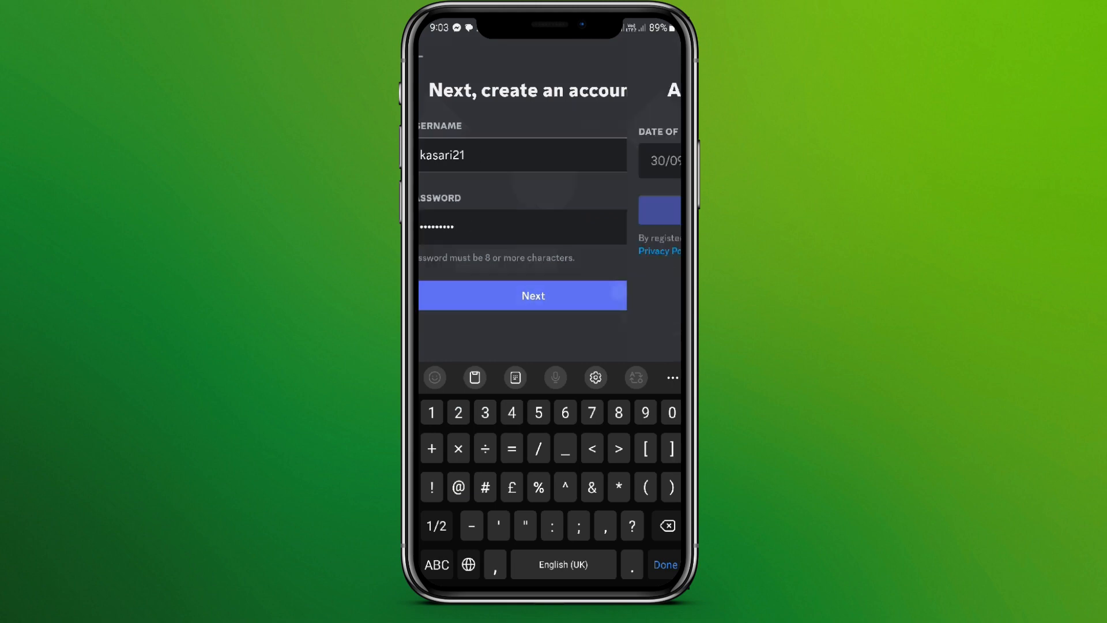
{"action": "left_click", "coordinate": [522, 295]}
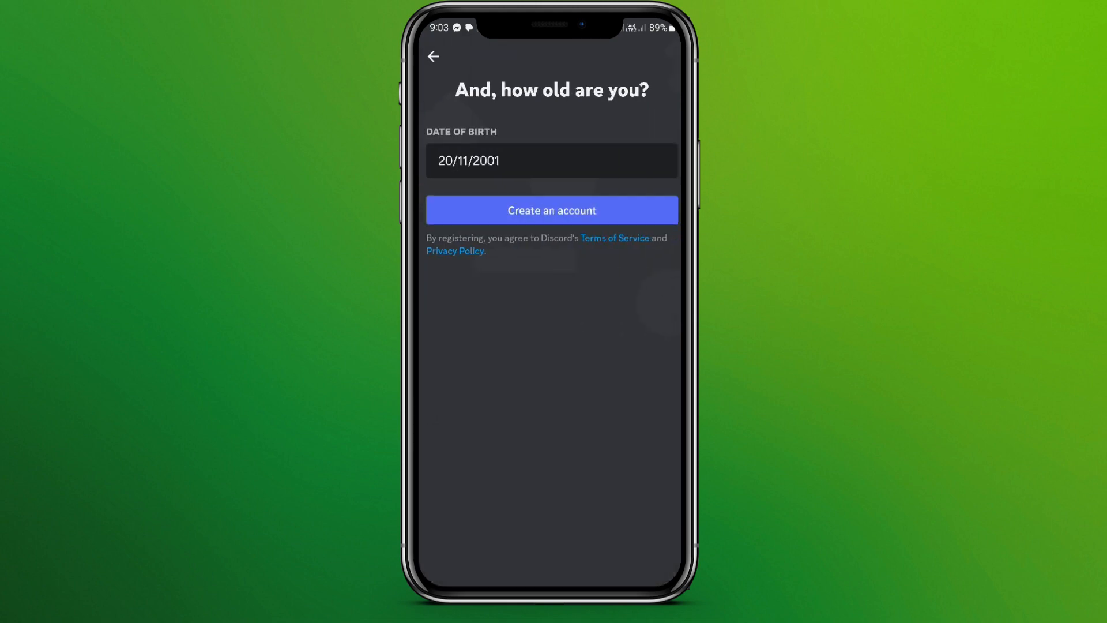
{"action": "left_click", "coordinate": [551, 210]}
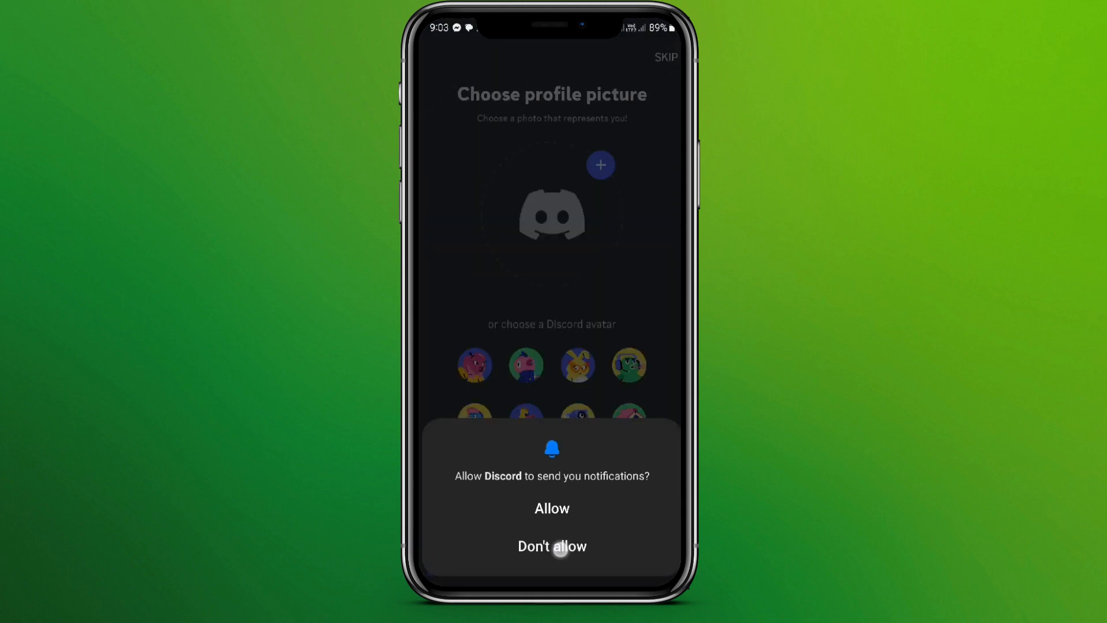
Decline notifications and confirm the blue cheering character as the profile picture
{"action": "left_click", "coordinate": [552, 545]}
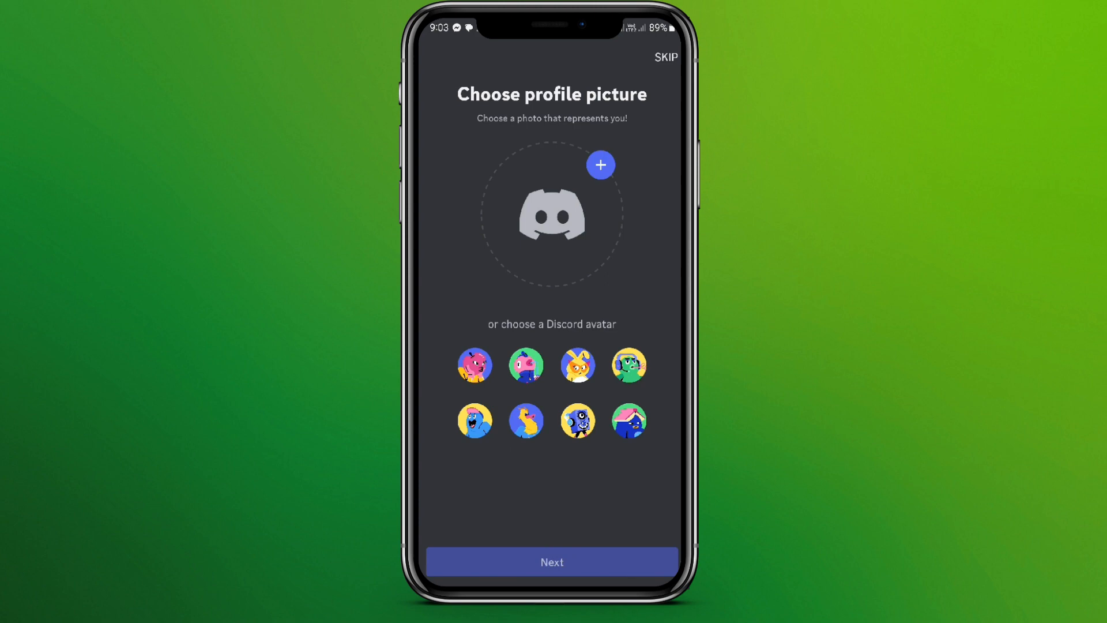
{"action": "left_click", "coordinate": [474, 420]}
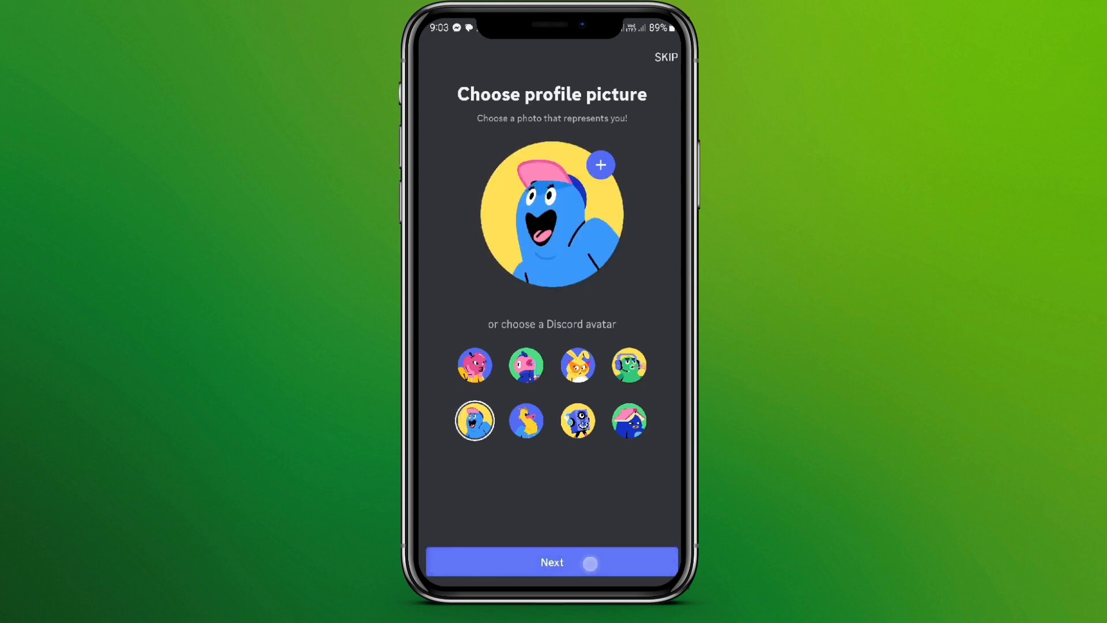
{"action": "left_click", "coordinate": [551, 562]}
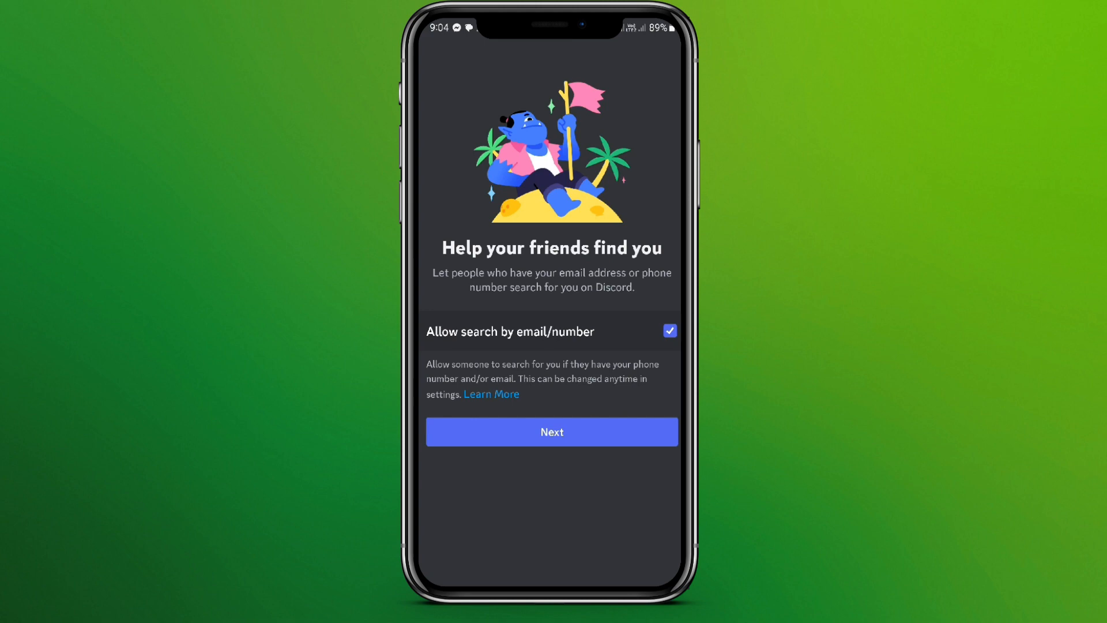
Accept friend search, skip the real-name step, and return to the phone's home screen
{"action": "left_click", "coordinate": [551, 431]}
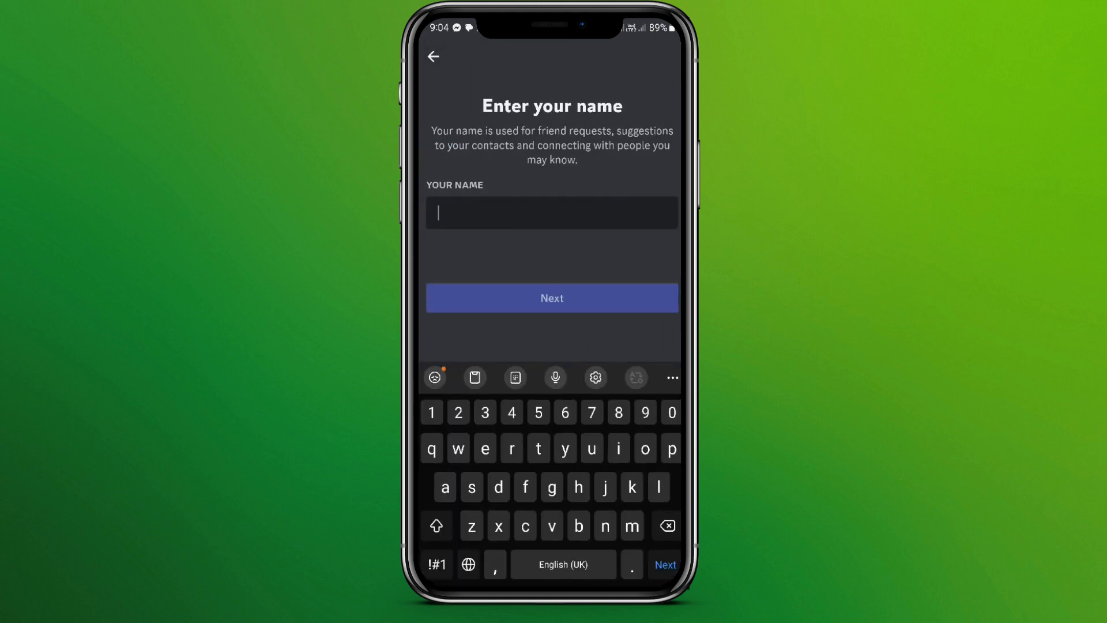
{"action": "left_click", "coordinate": [436, 526]}
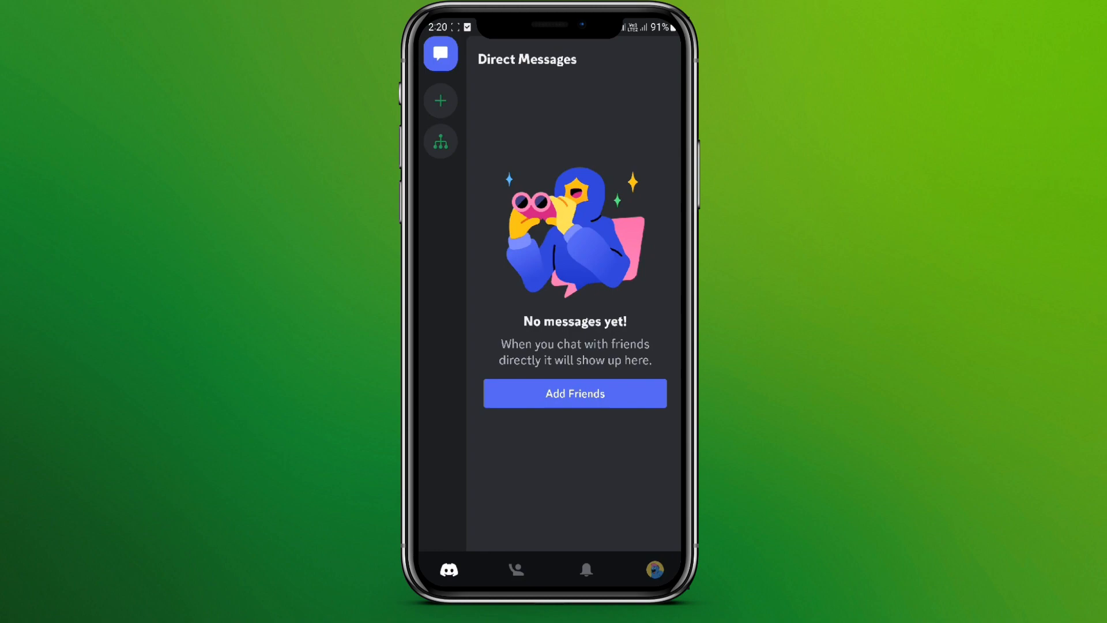
{"action": "key", "text": "Home"}
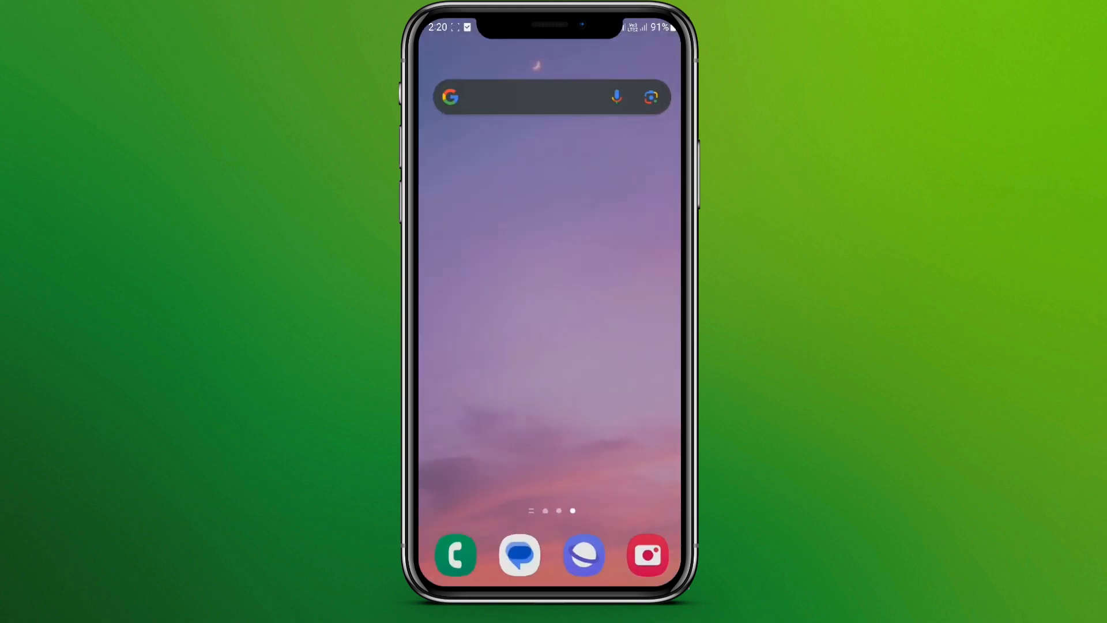